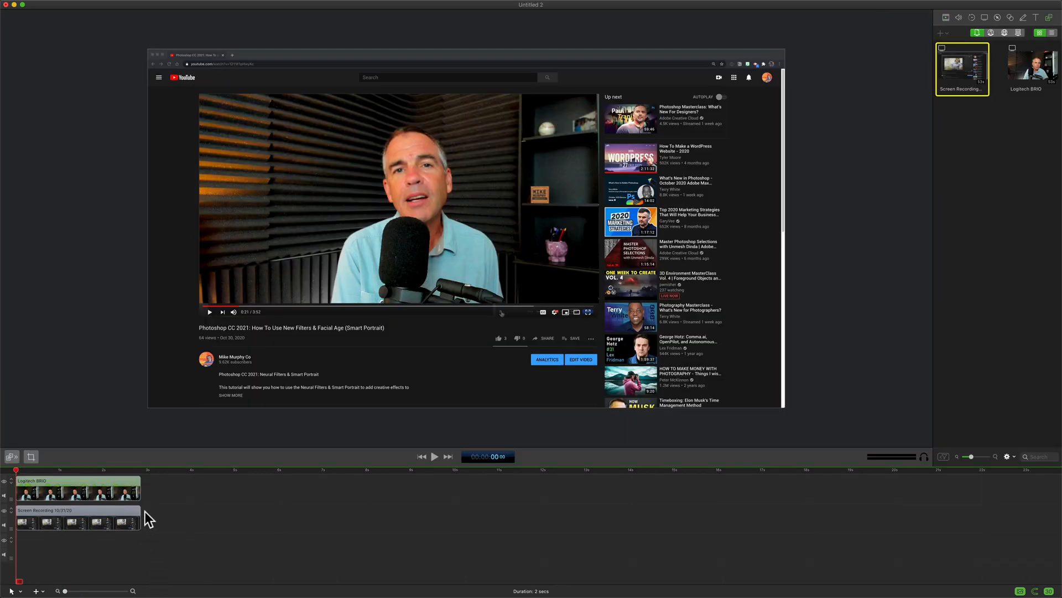
mouse_move(999, 501)
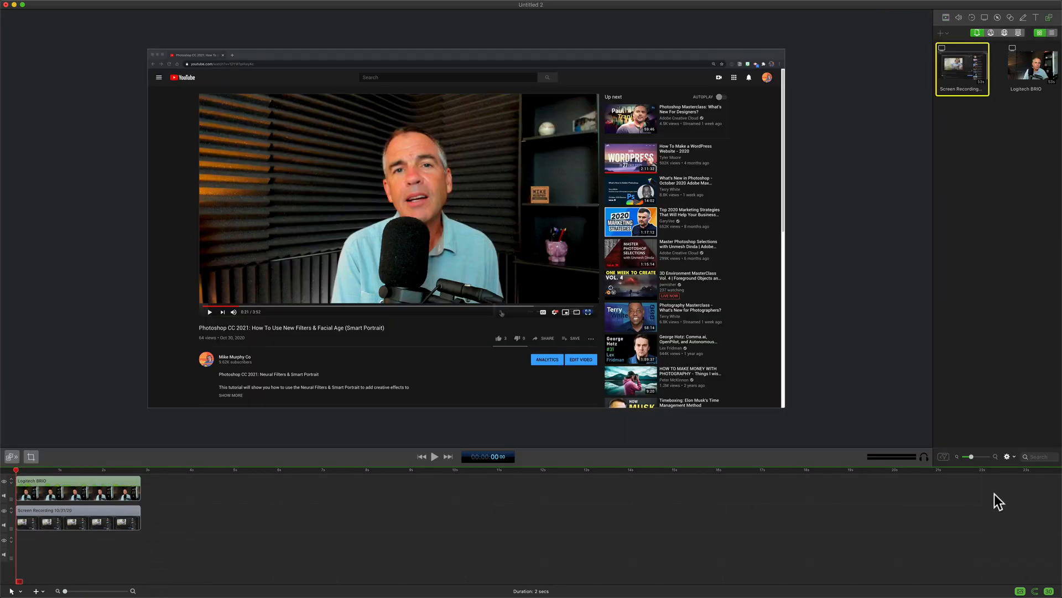
mouse_move(971, 509)
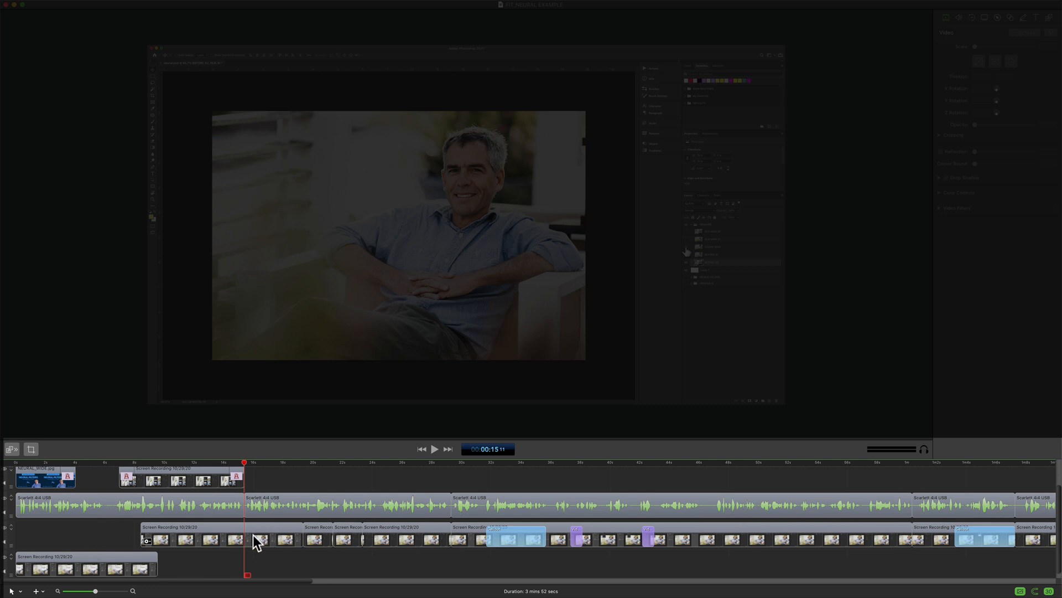
mouse_move(242, 577)
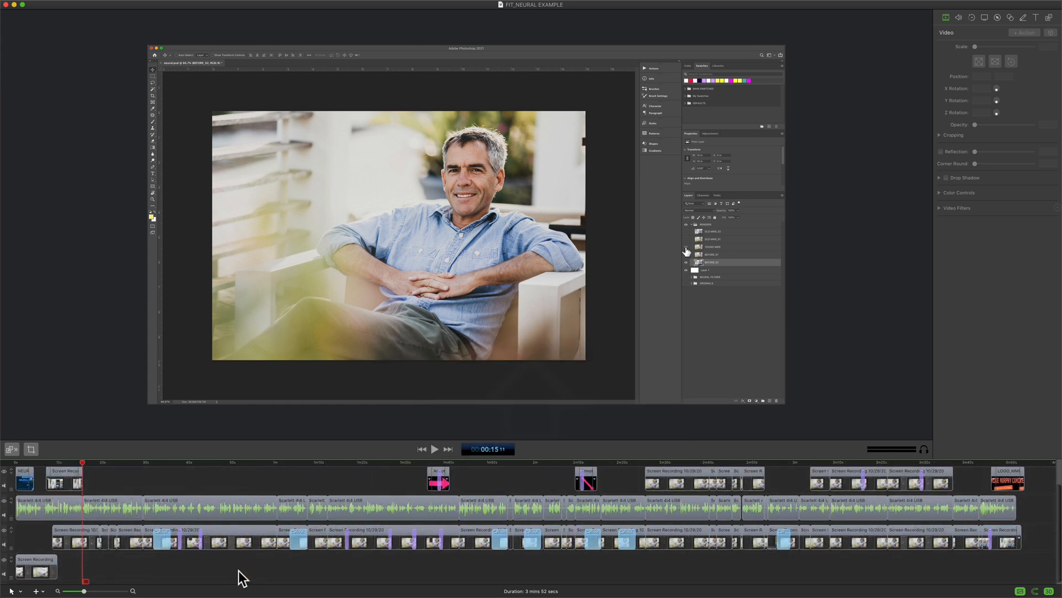
mouse_move(876, 450)
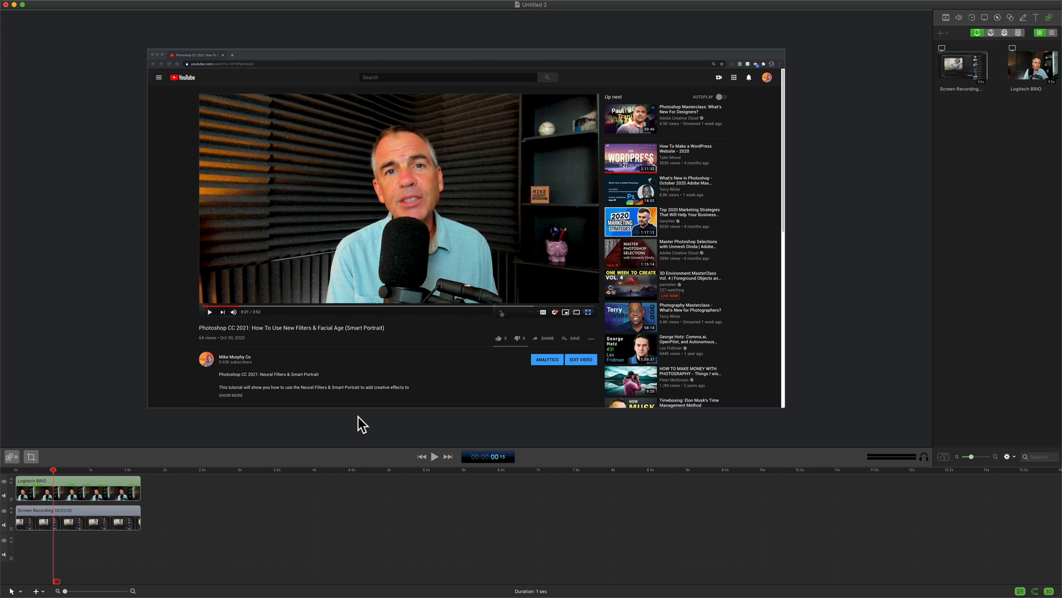
mouse_move(93, 447)
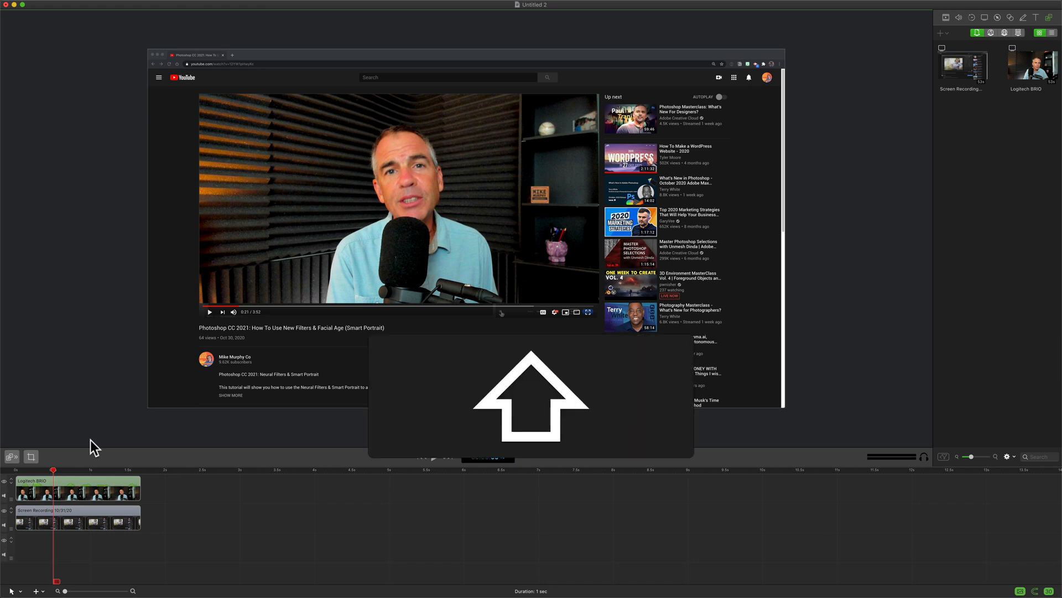
mouse_move(965, 488)
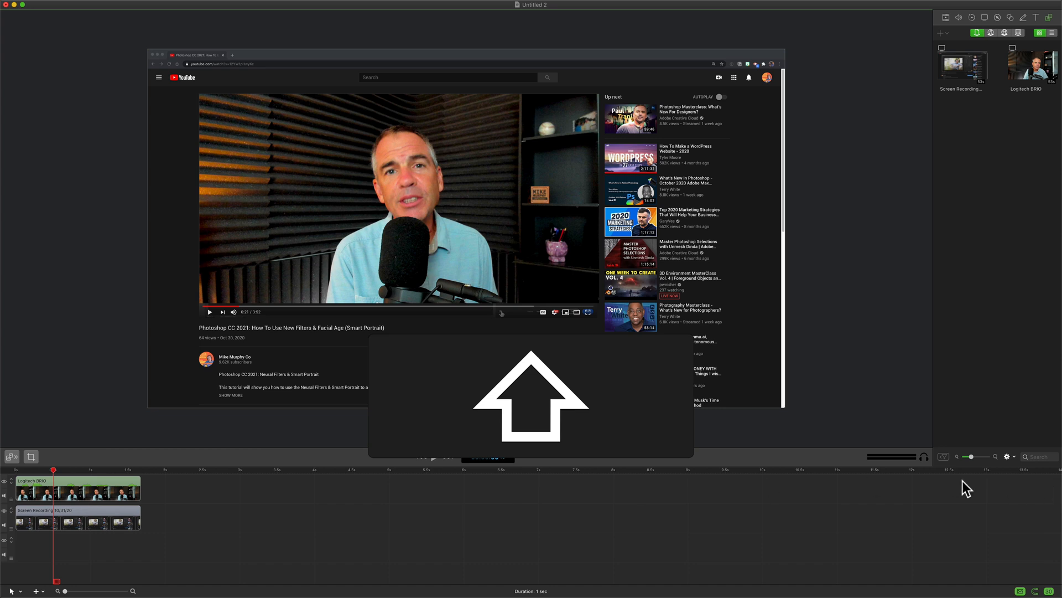
mouse_move(70, 406)
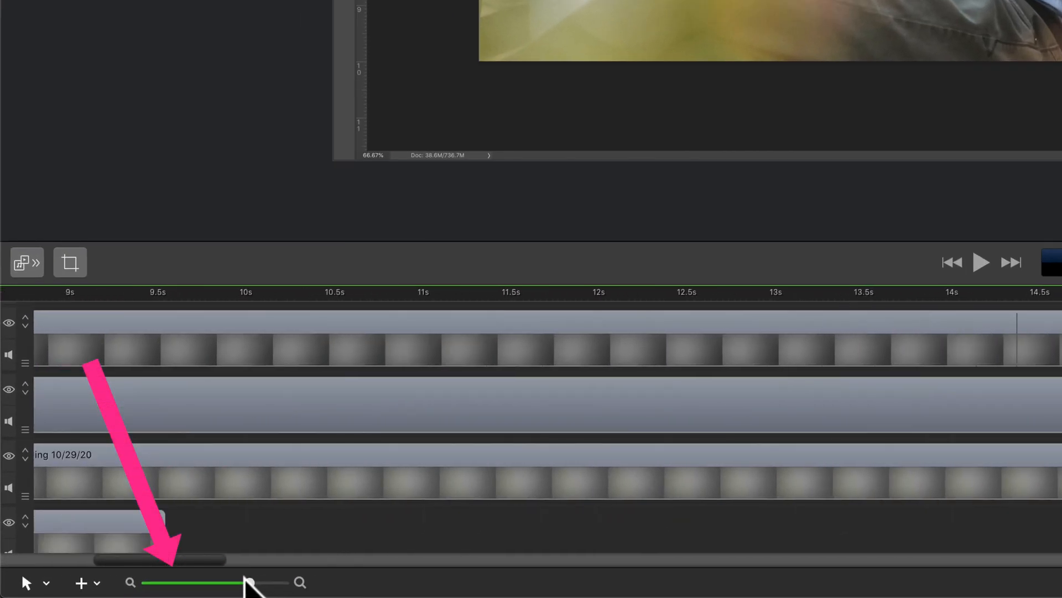
- Zoom the timeline out with the zoom slider until all clips fit across its width
drag(246, 582, 181, 582)
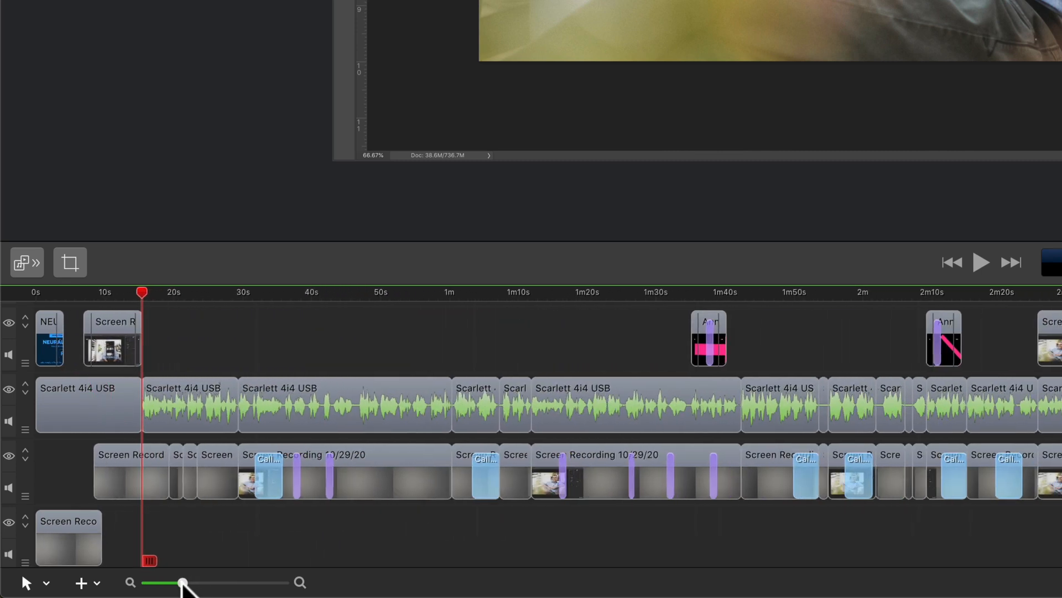